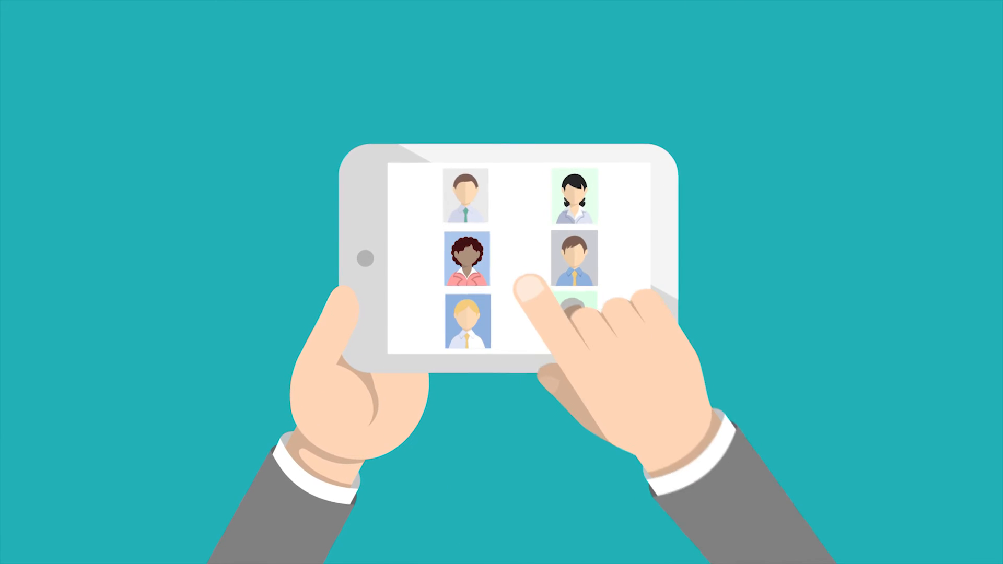
click(470, 256)
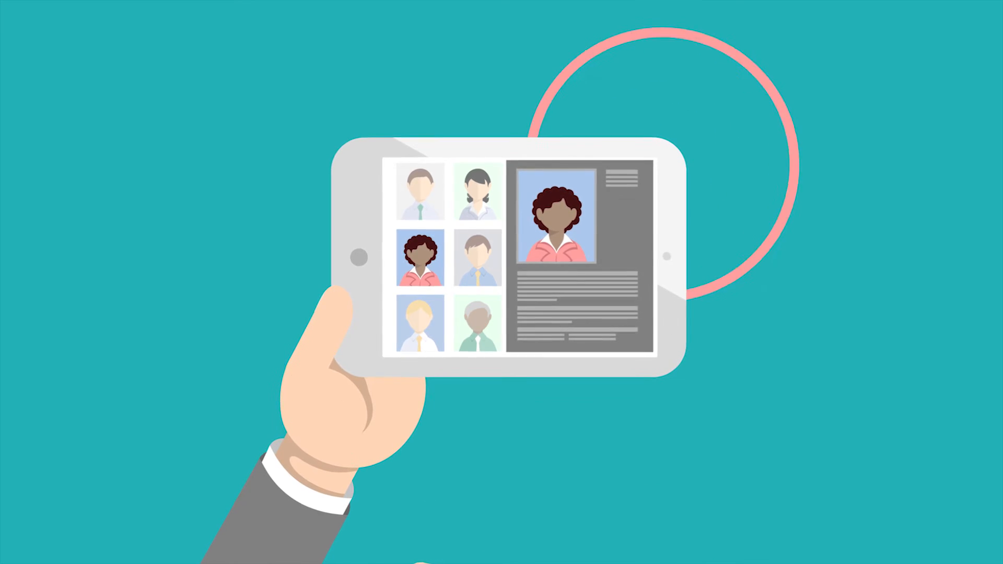